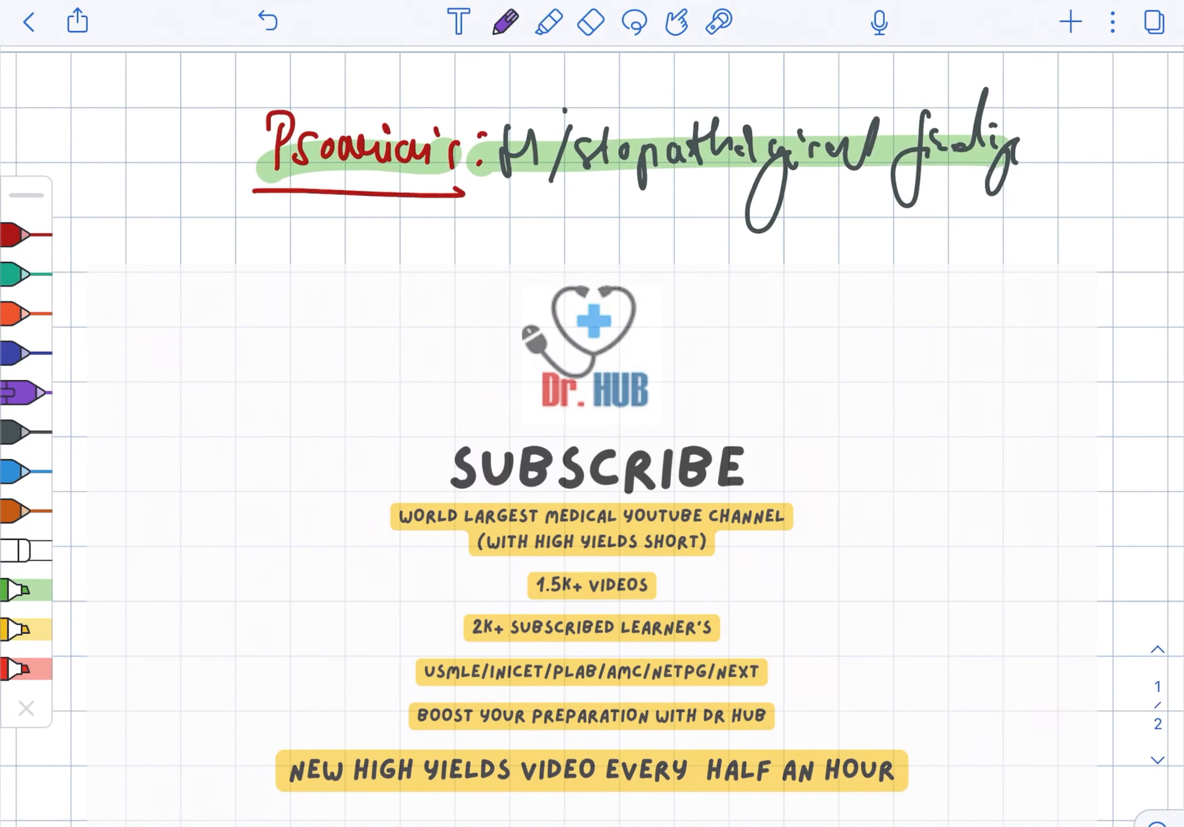
- Handwrite '→ Irregular thickening (' in purple below the psoriasis title
left_click_drag(173, 351, 257, 309)
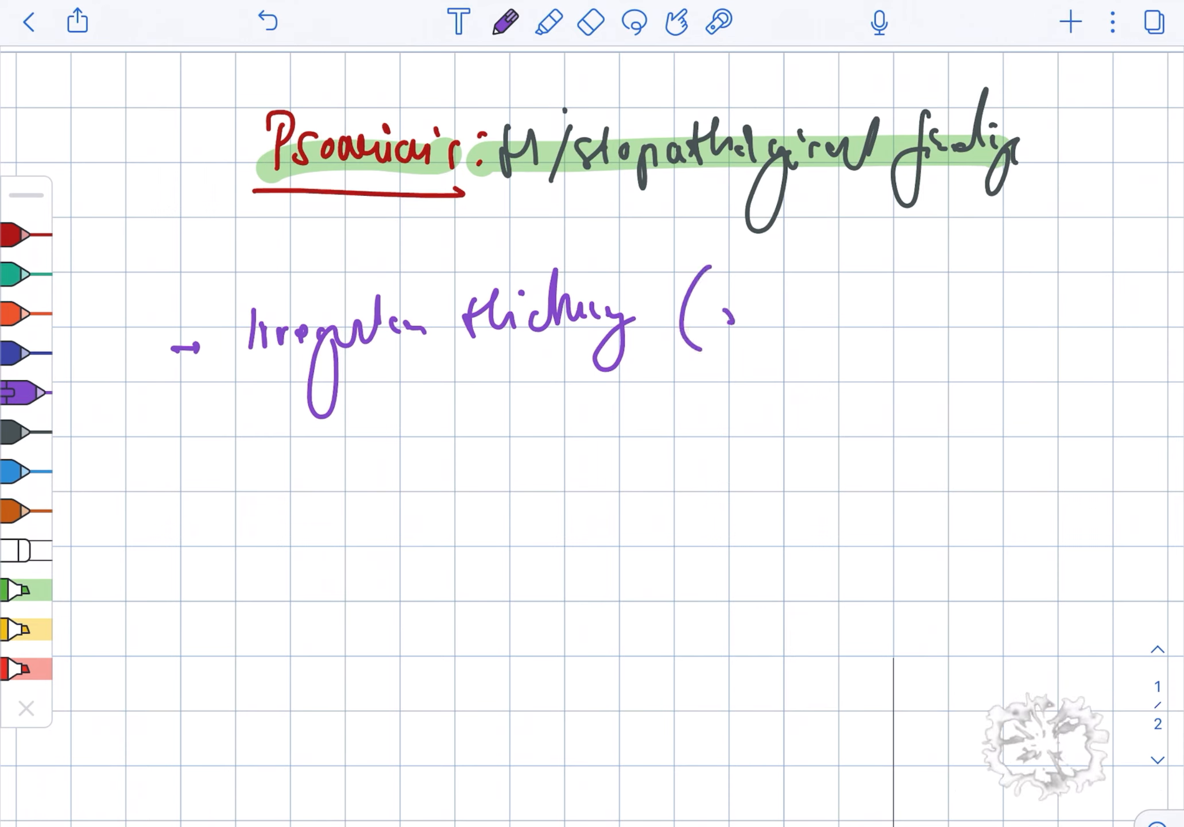
- Write '(acanthosis)', 'Hyperkeratosis / Parakeratosis' and green 'Suprapapillary thinning', then erase the page
type("acathuis)")
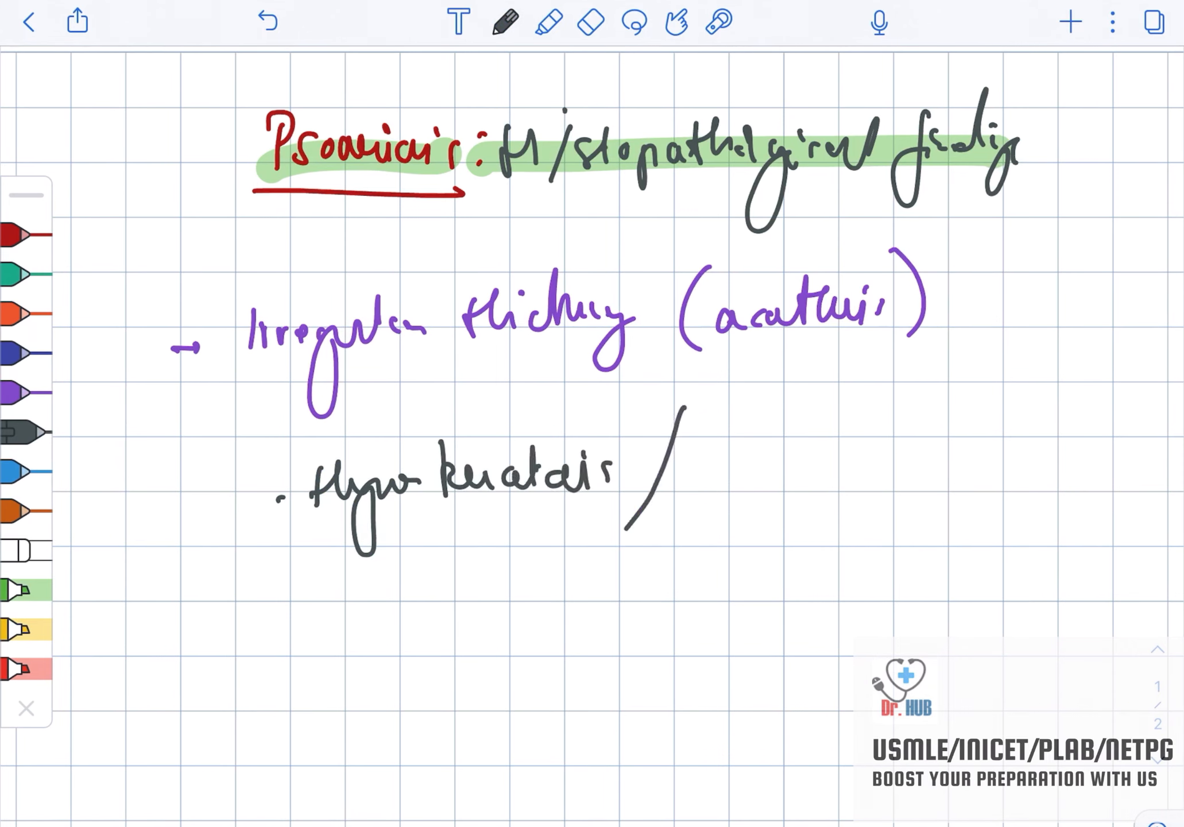
type("Paraku")
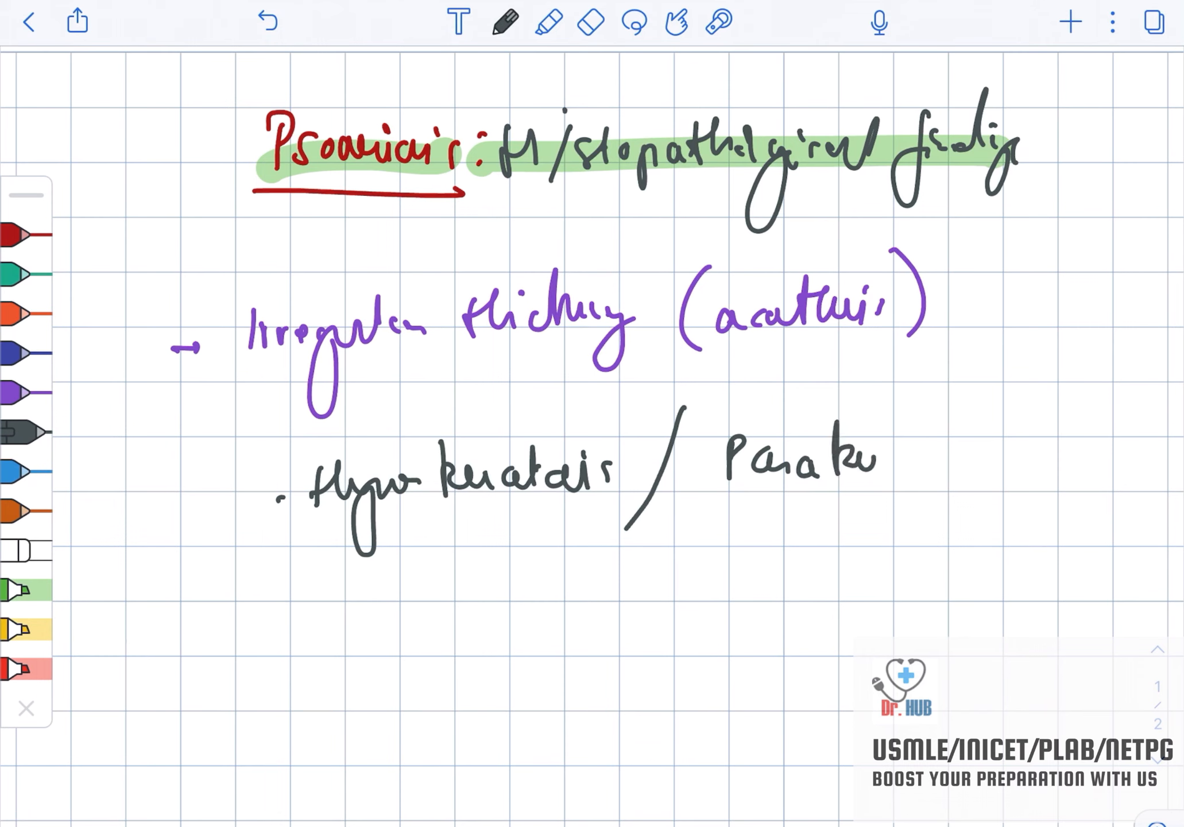
type("kuchir.")
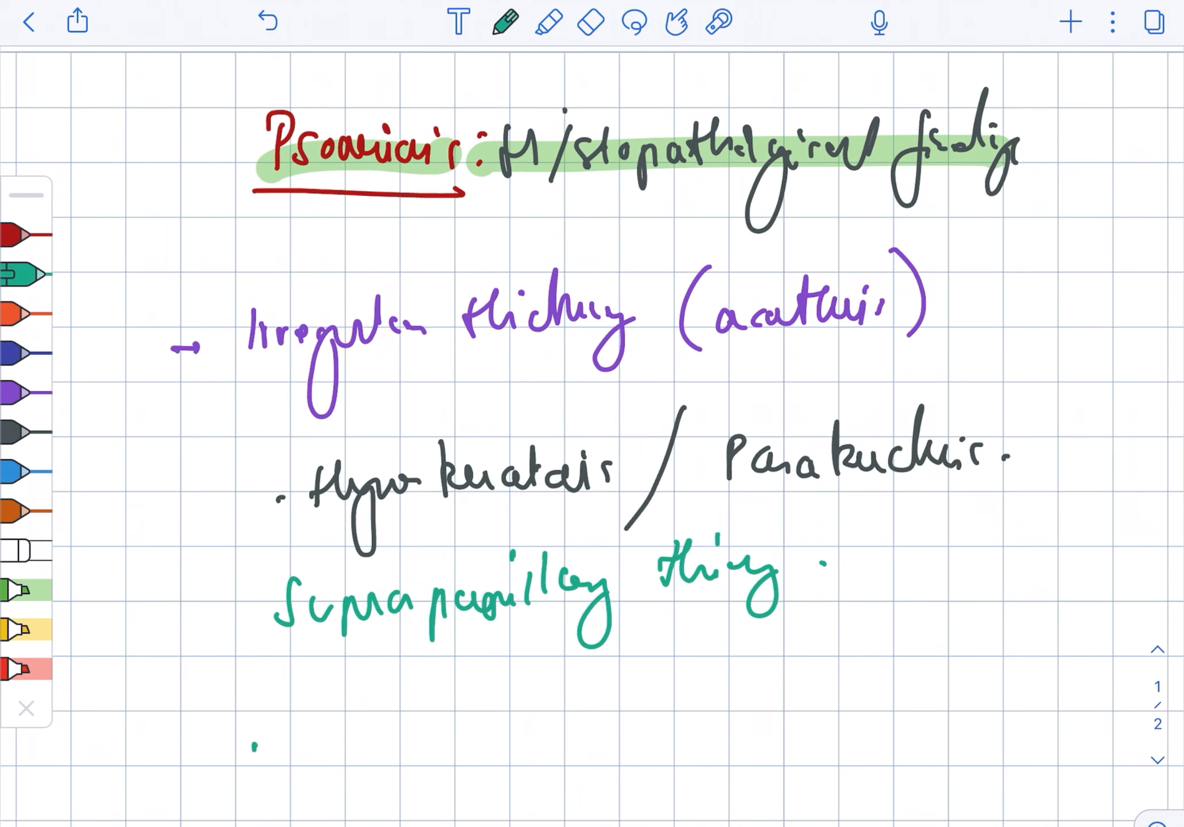
left_click_drag(347, 687, 445, 724)
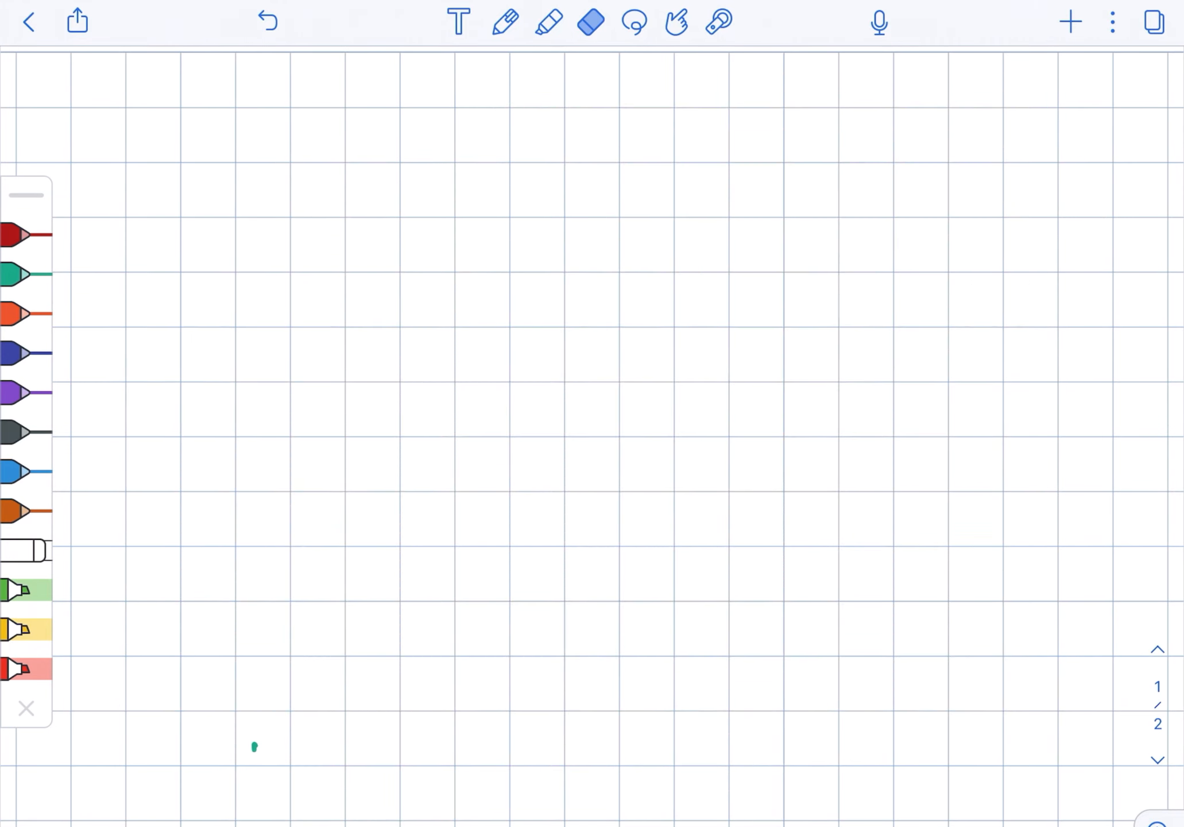
- Write and underline 'Kogoj spongiform pustule:' in orange
left_click_drag(189, 189, 280, 257)
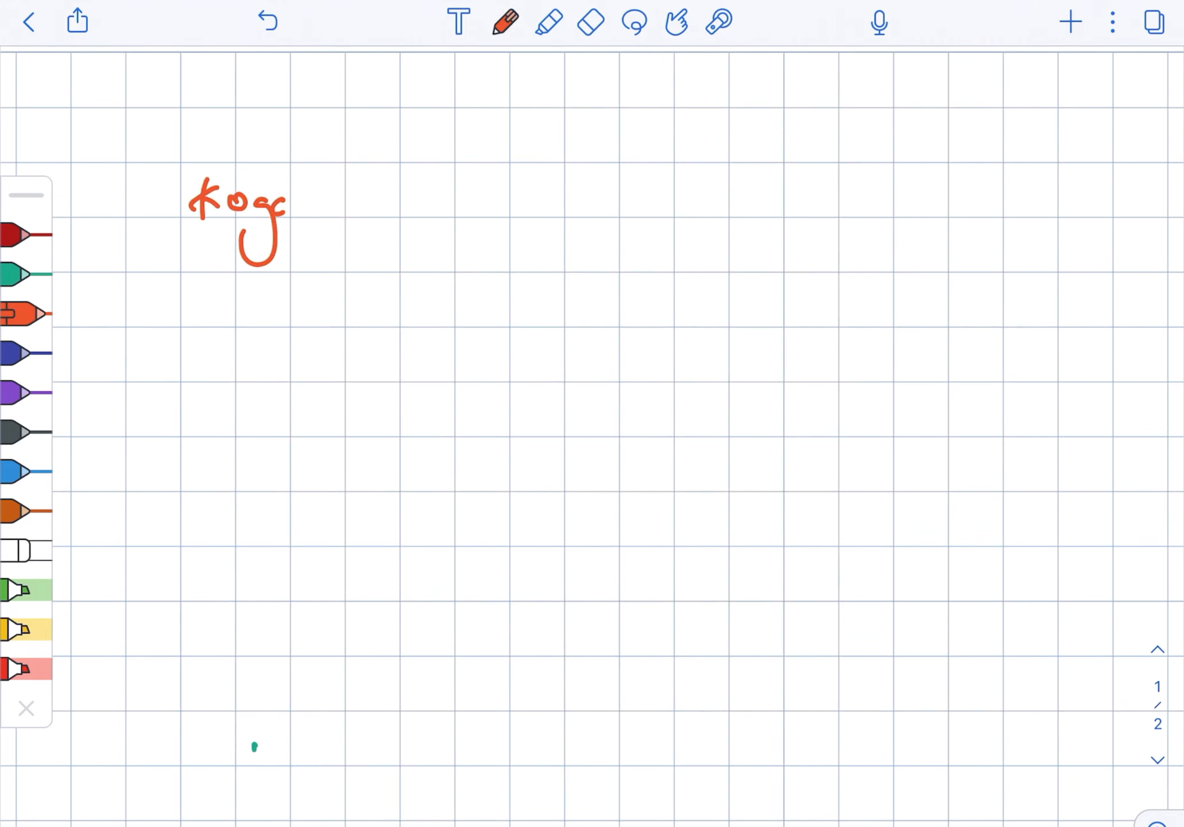
left_click_drag(302, 218, 453, 227)
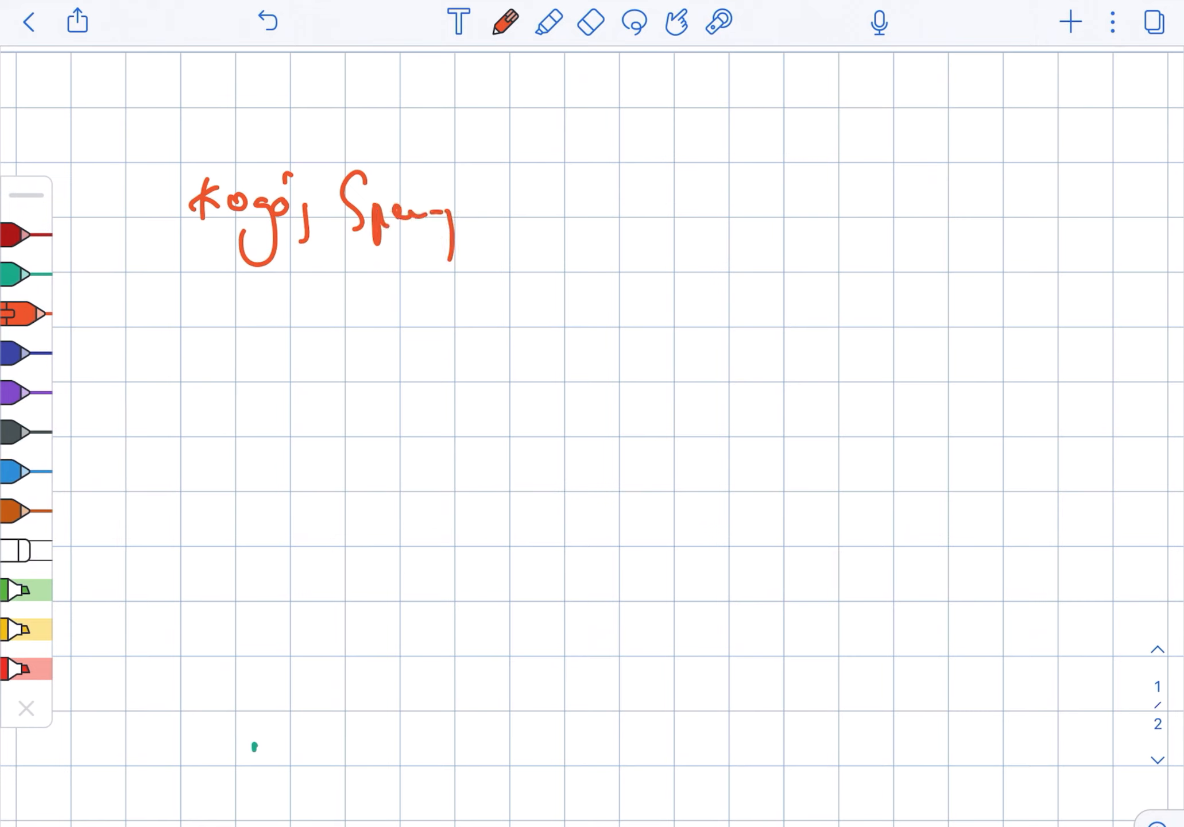
left_click_drag(423, 219, 604, 219)
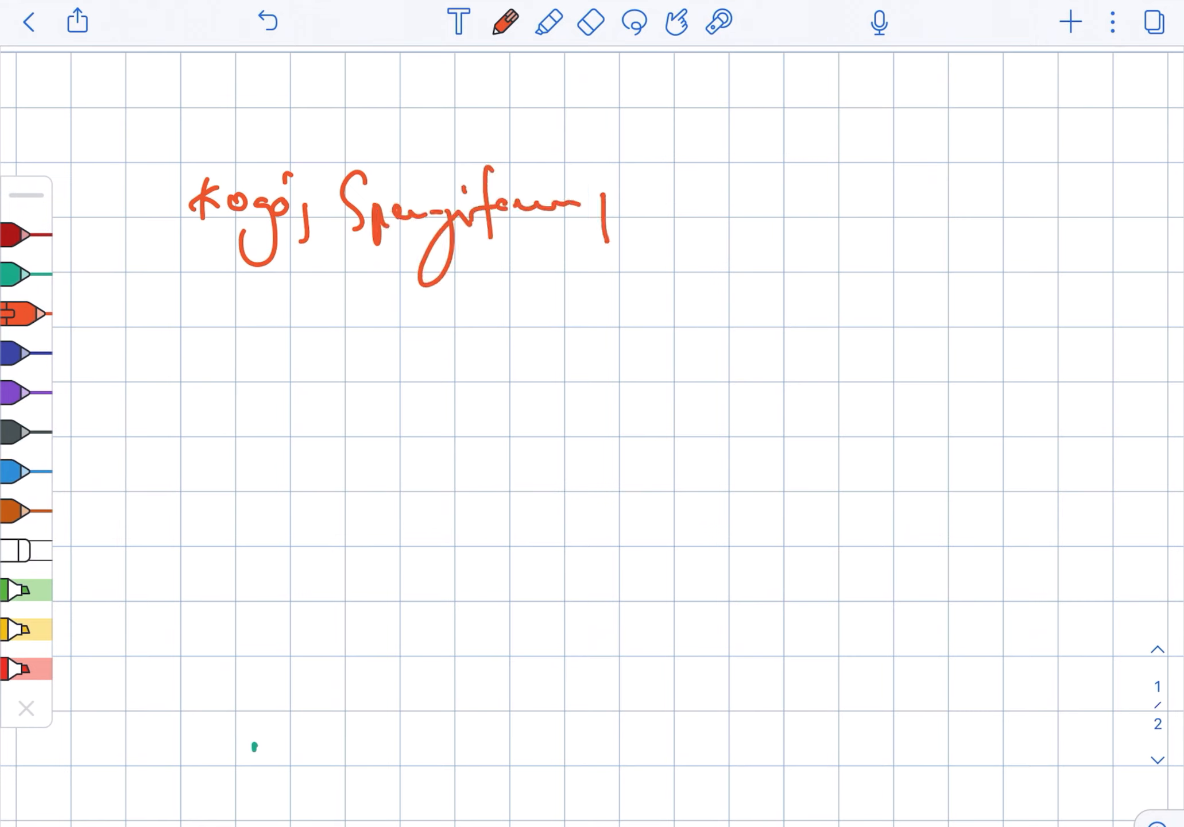
left_click_drag(589, 204, 763, 249)
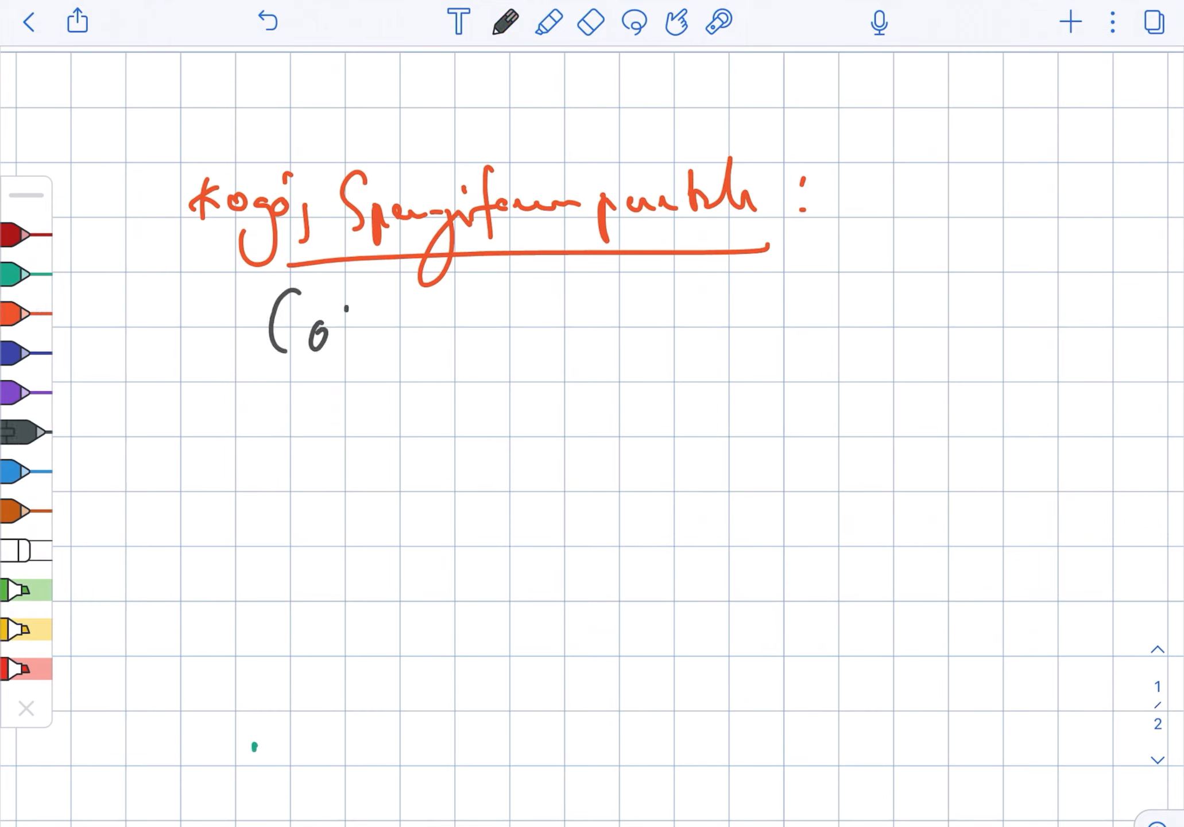
- Write 'Collection of neutrophils' in dark, then 'Malpighian' in orange
left_click_drag(340, 317, 453, 340)
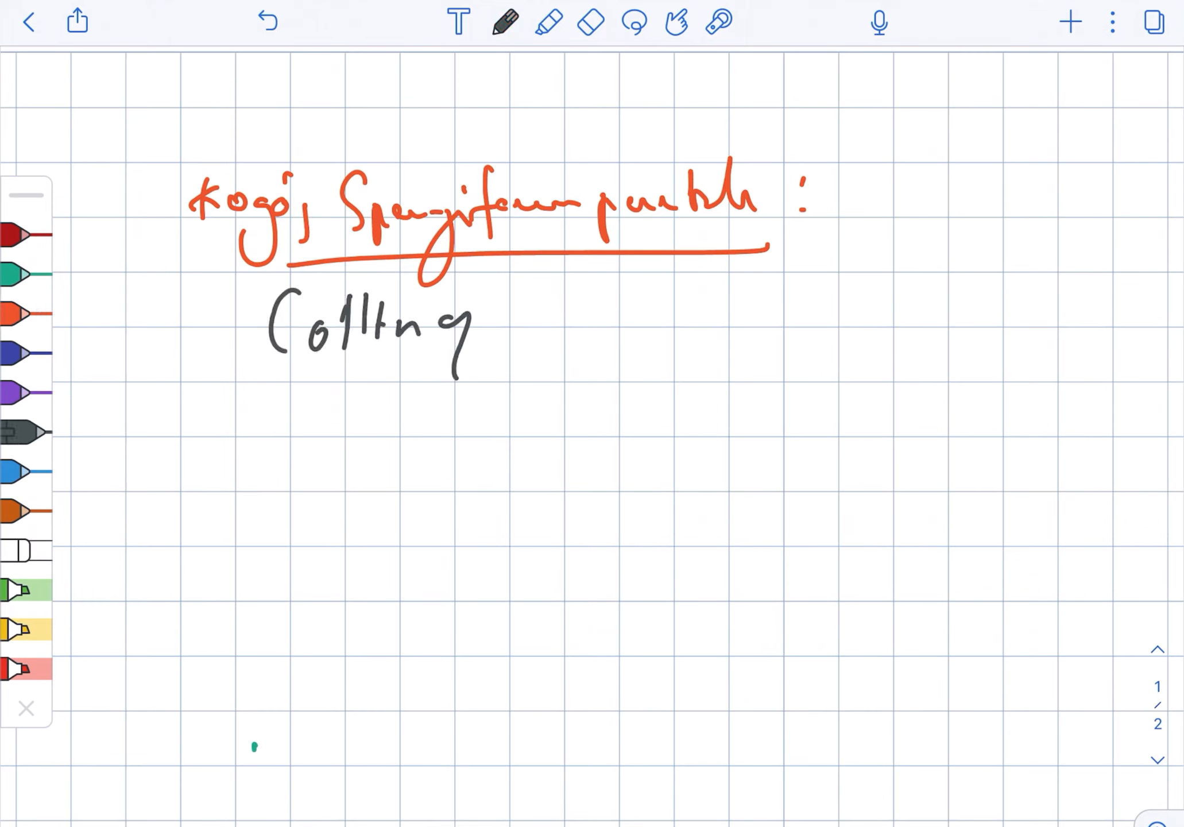
type("new")
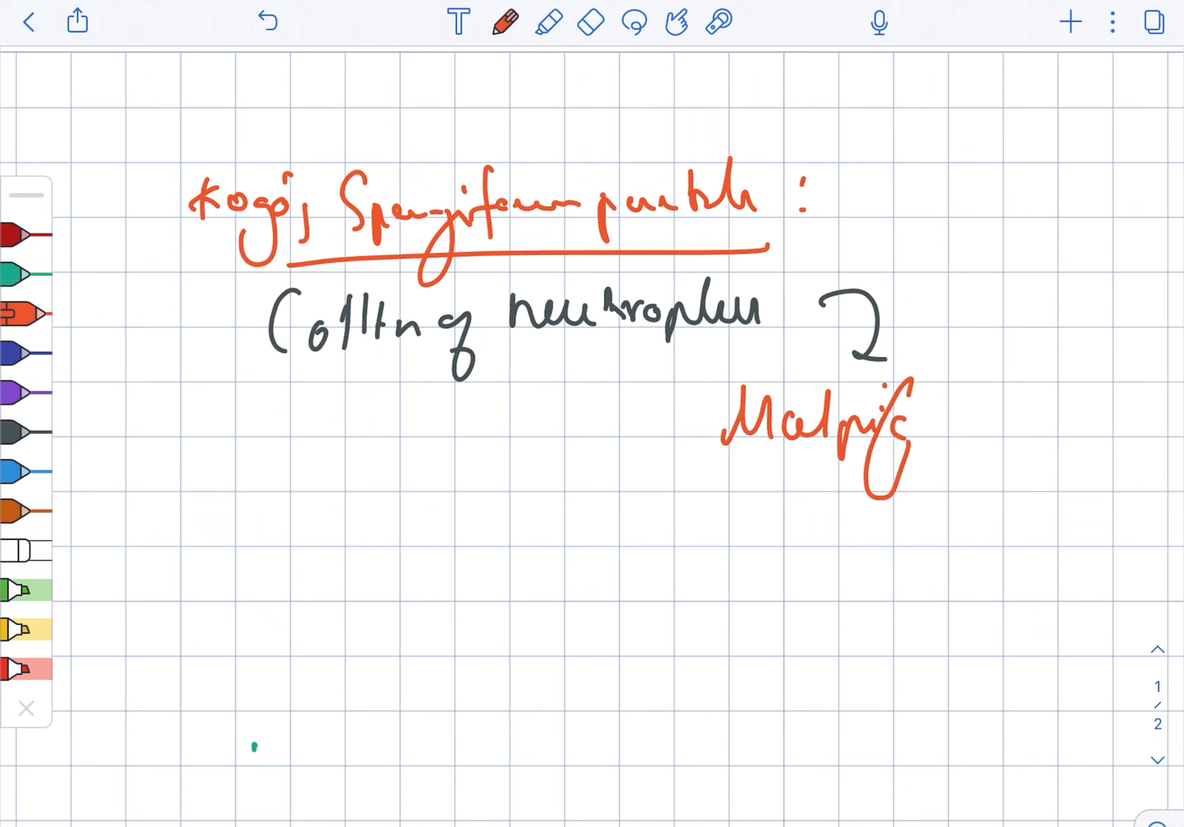
left_click_drag(937, 415, 1088, 407)
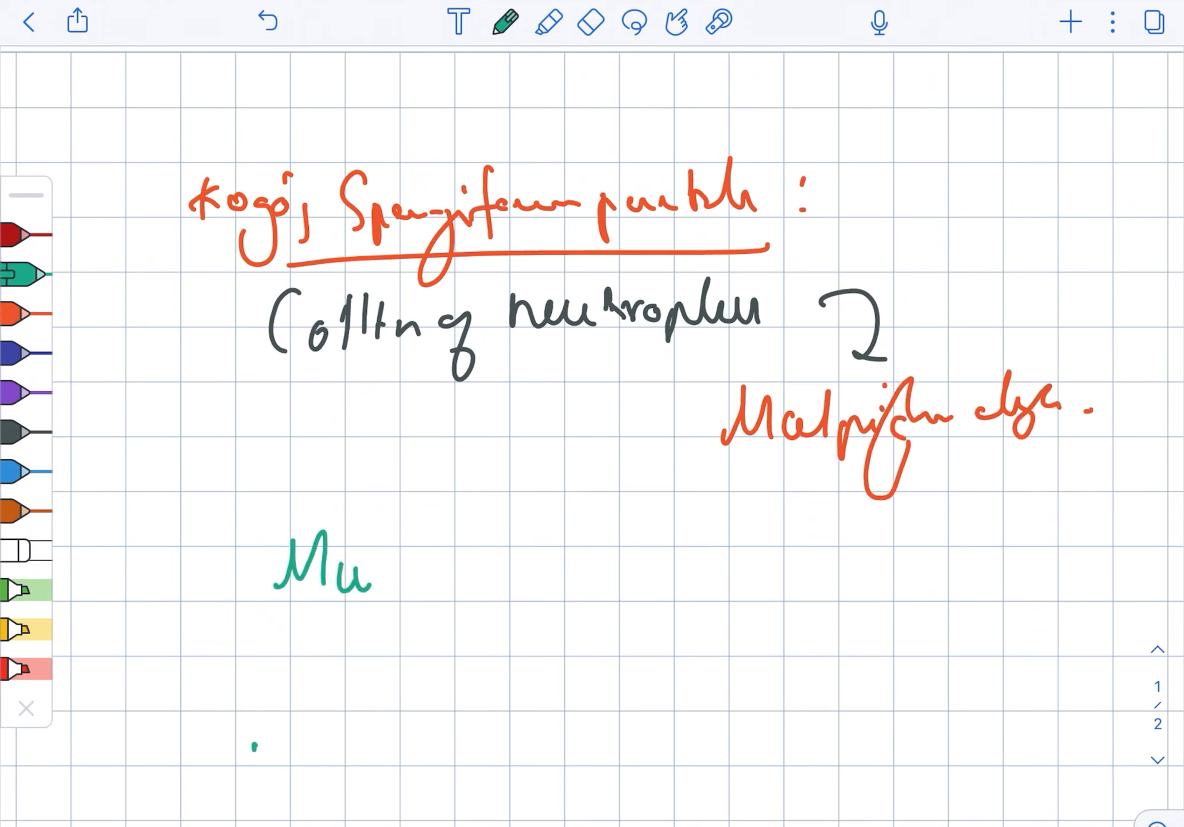
- Handwrite the heading 'Munro microabscess:' in green
left_click_drag(370, 573, 483, 574)
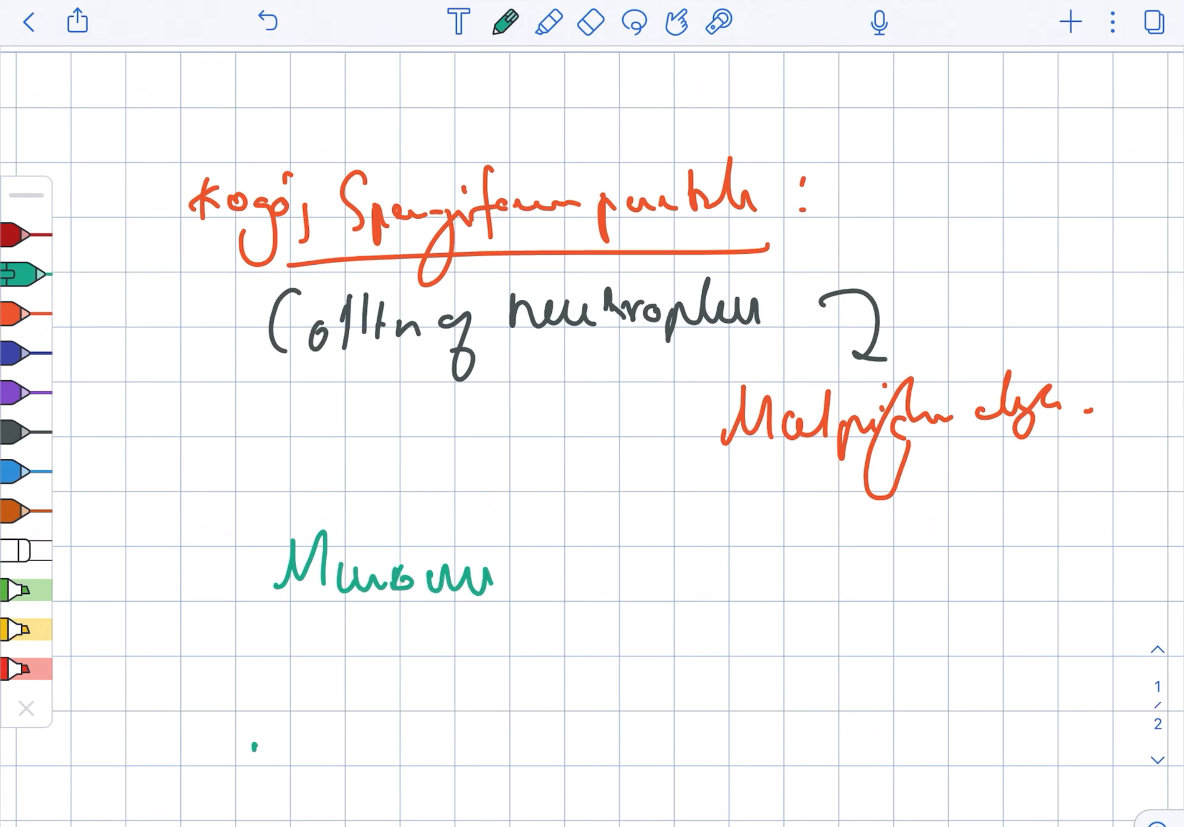
left_click_drag(490, 574, 657, 573)
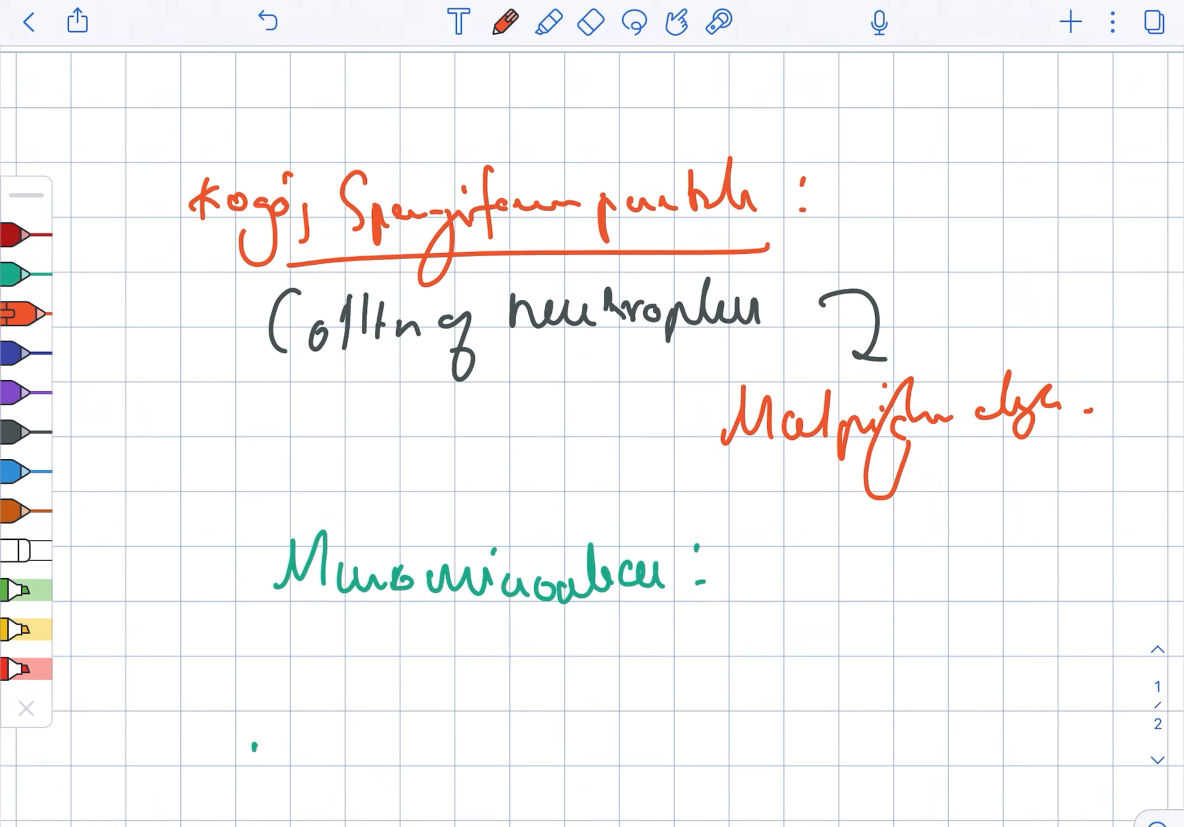
left_click_drag(725, 551, 853, 552)
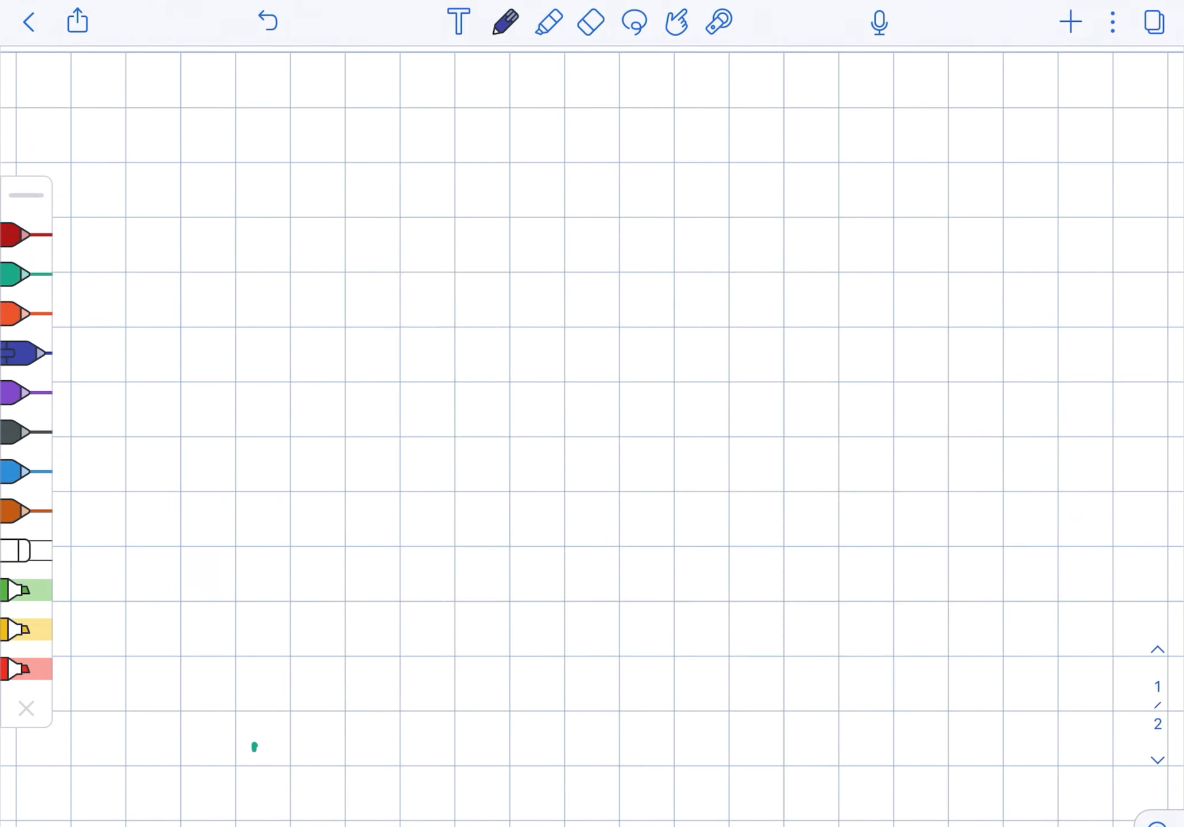
- Write blue 'absence of stratum granulosum' and a 'dilated tortuous blood vessels' bullet, then select the eraser
left_click_drag(196, 189, 389, 189)
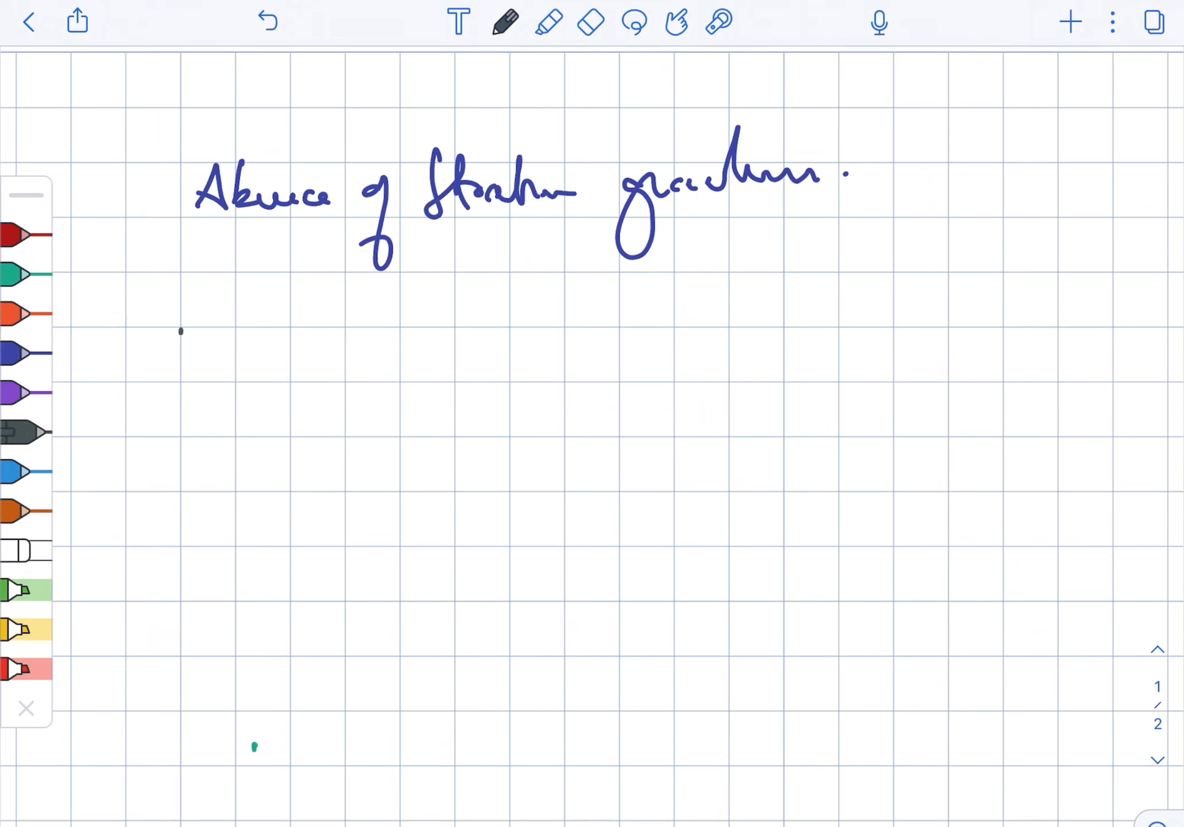
left_click_drag(287, 325, 340, 347)
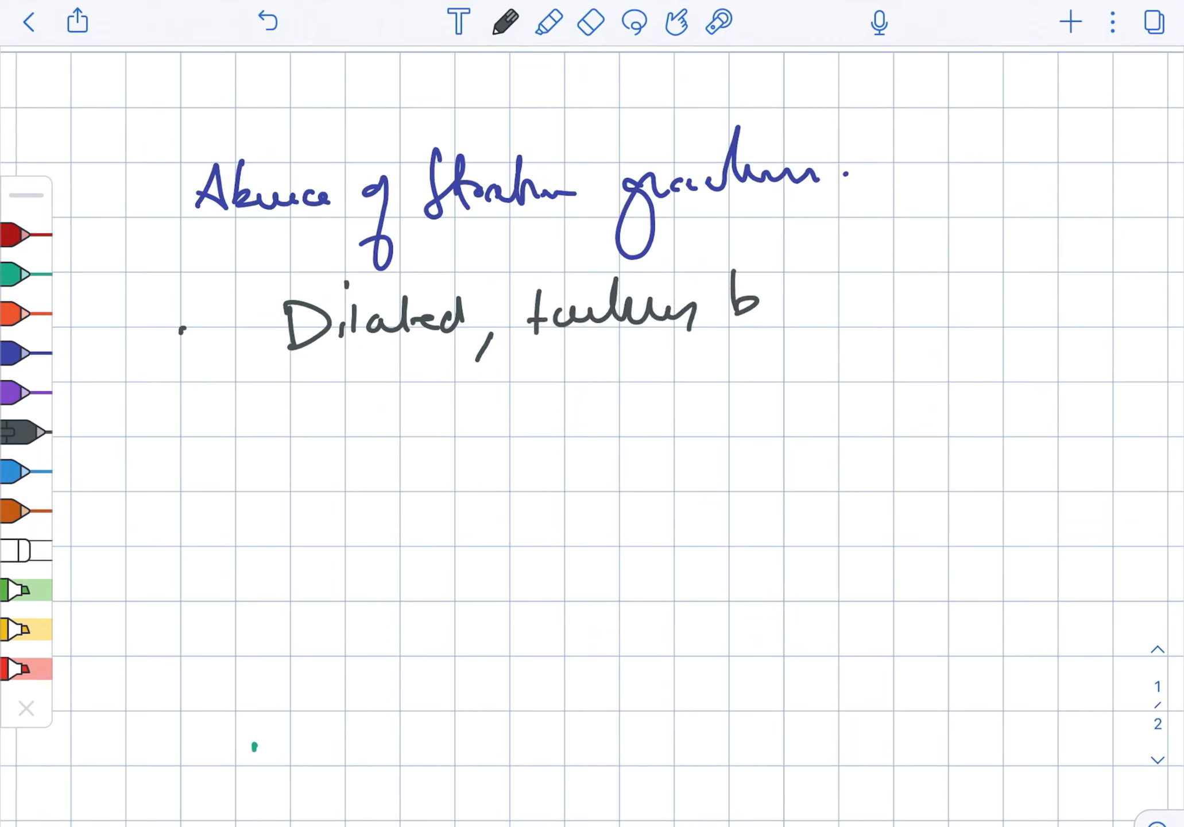
left_click_drag(740, 302, 959, 310)
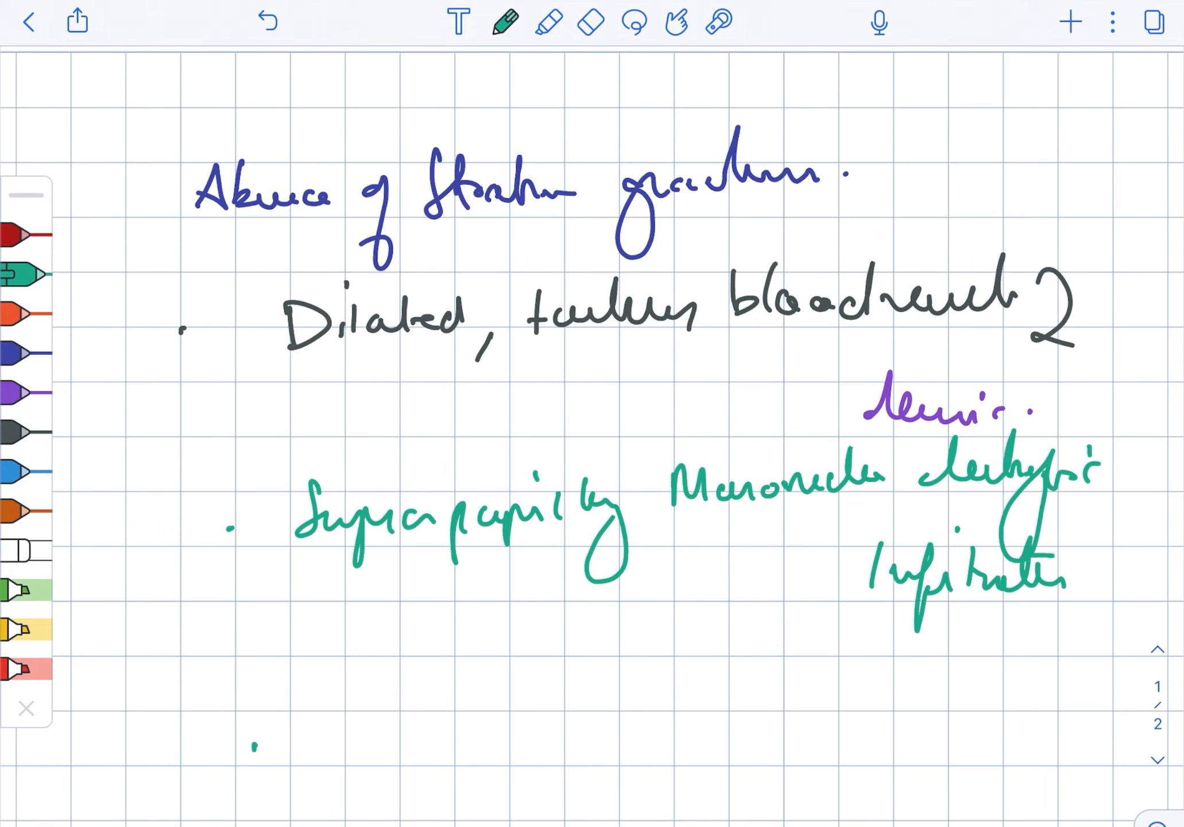
left_click(588, 22)
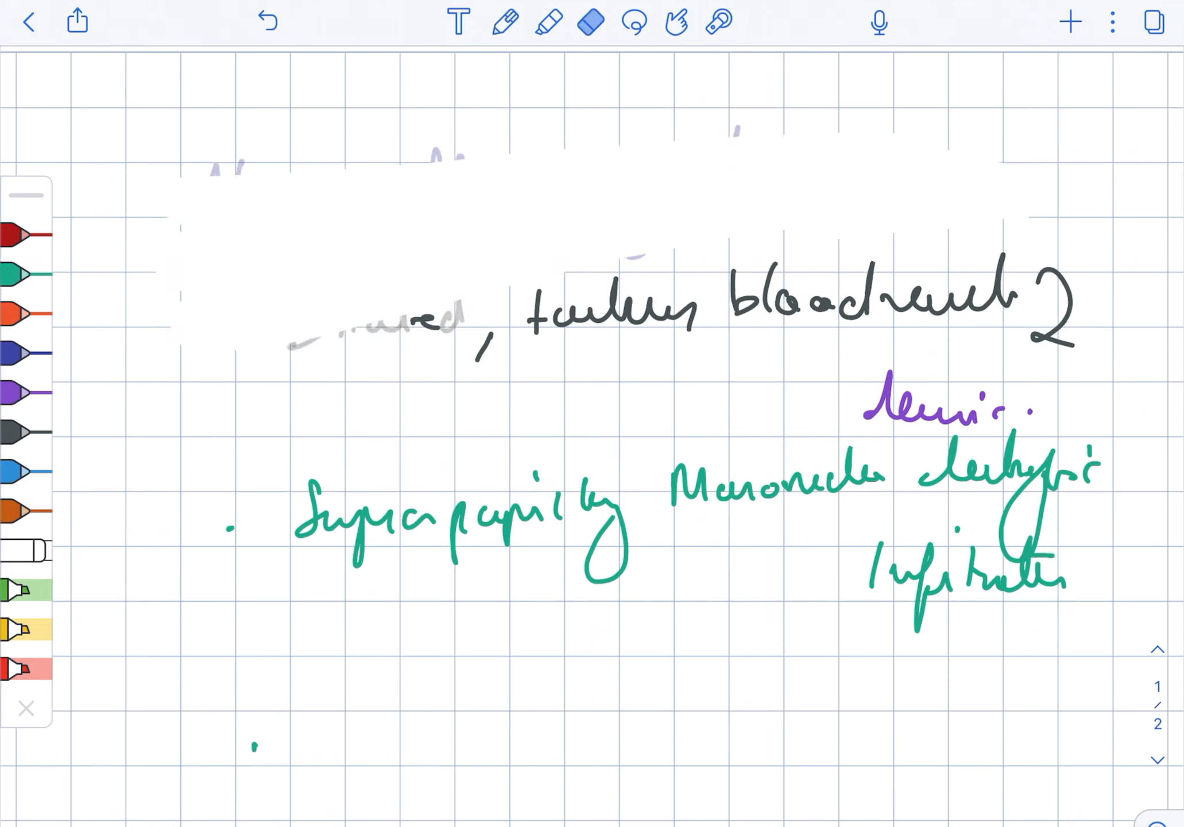